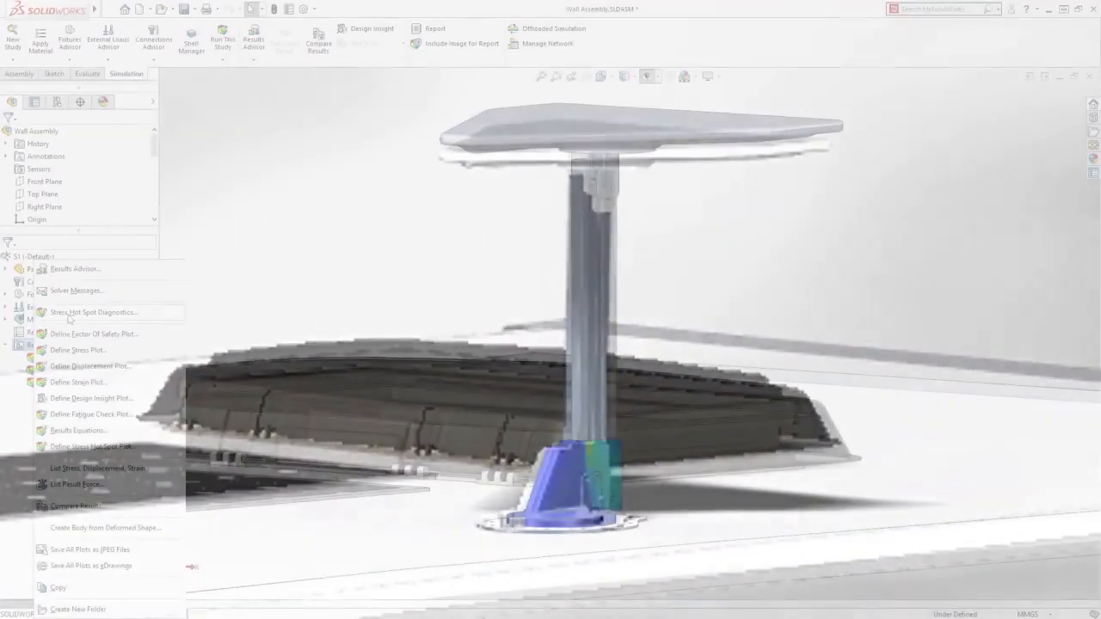
Create static study S2 for the Wall Assembly and open Import Study Features
click(94, 312)
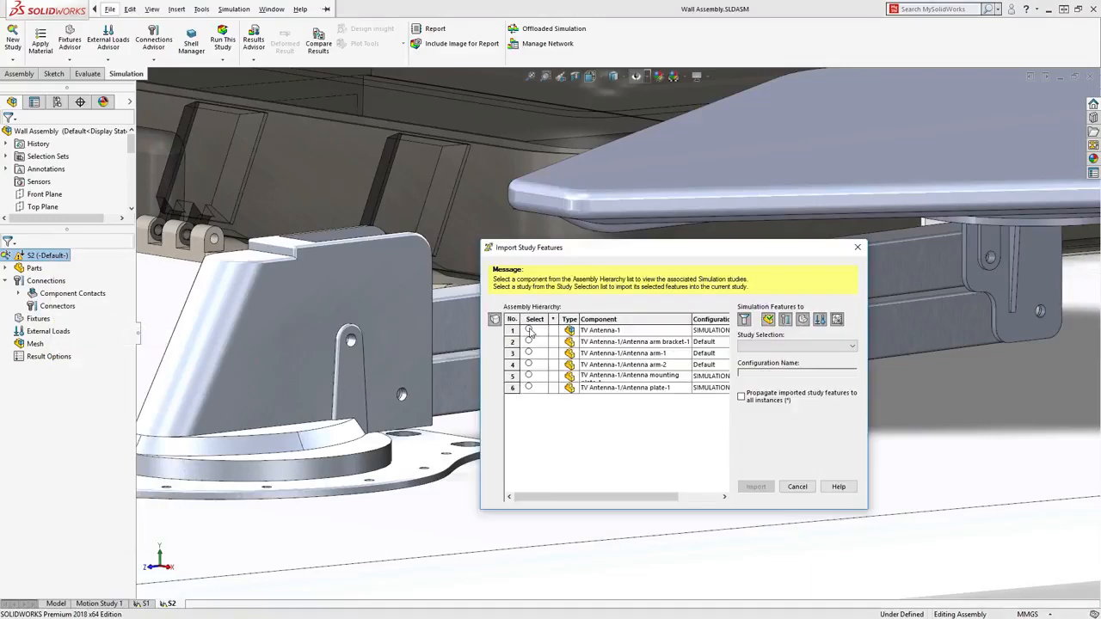
Select TV Antenna-1 with study S1 as the feature source
click(528, 330)
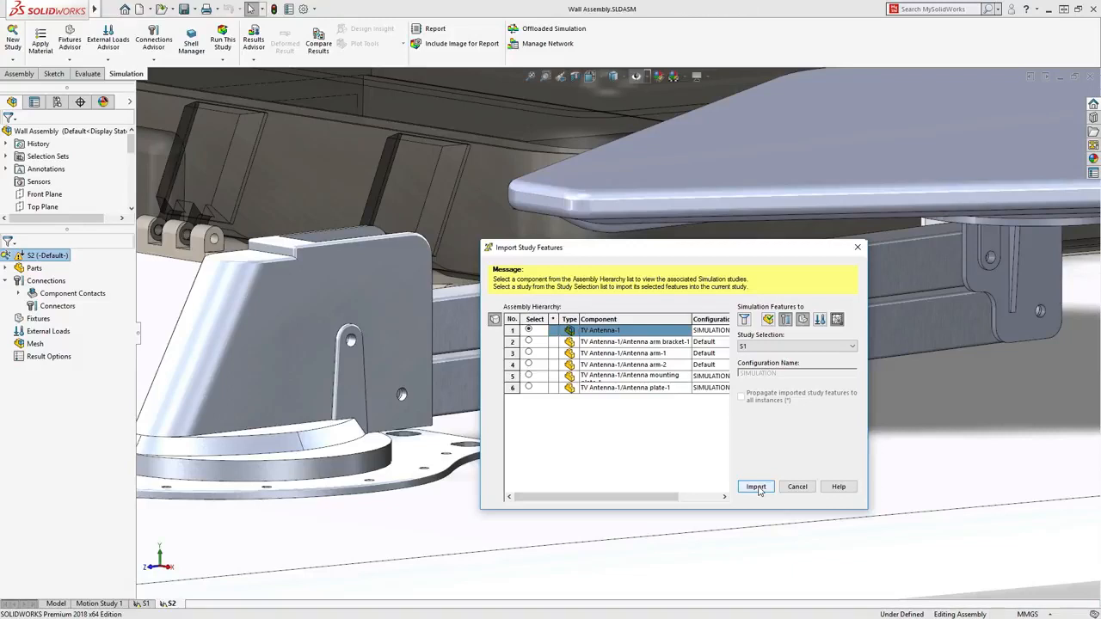
Import S1's pin connectors, fixtures and arm bracket mesh control, then add a third pin connector
click(754, 486)
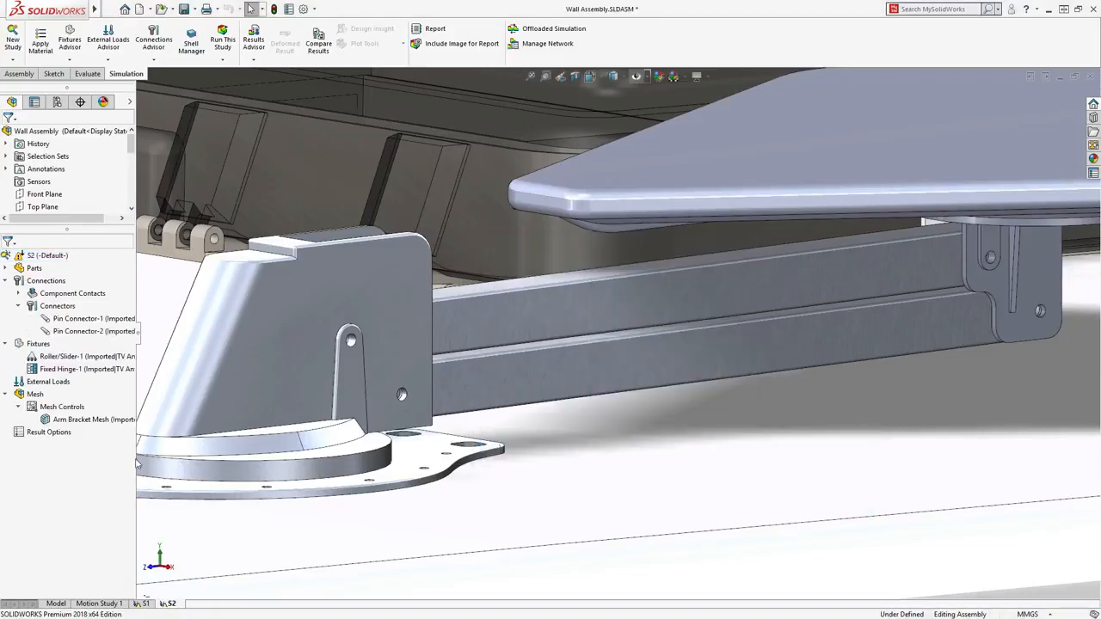
right_click(58, 305)
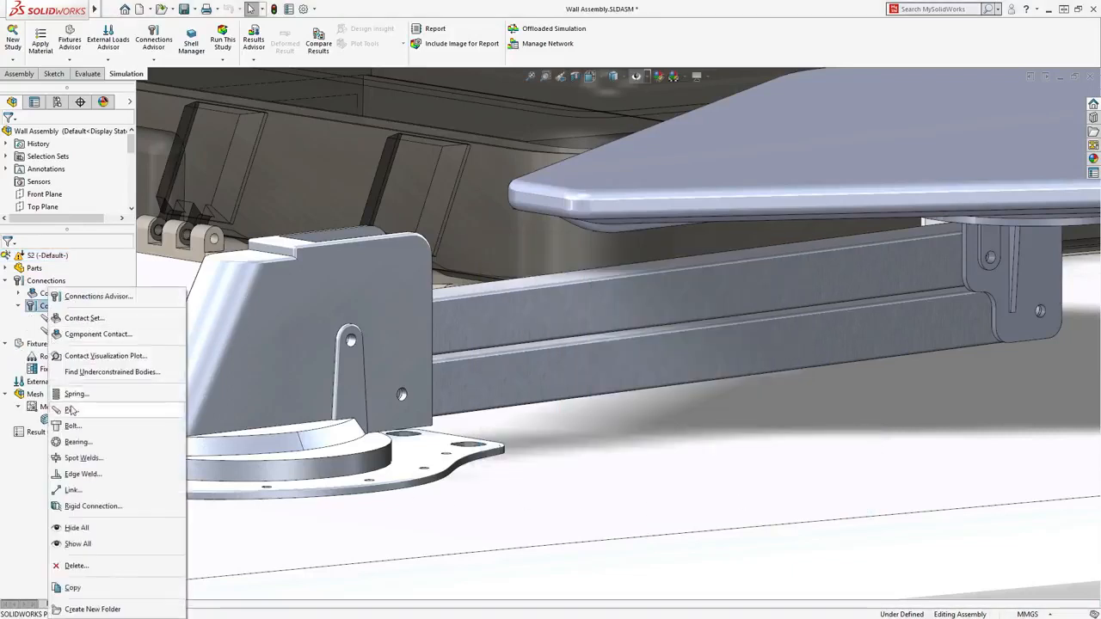
click(72, 410)
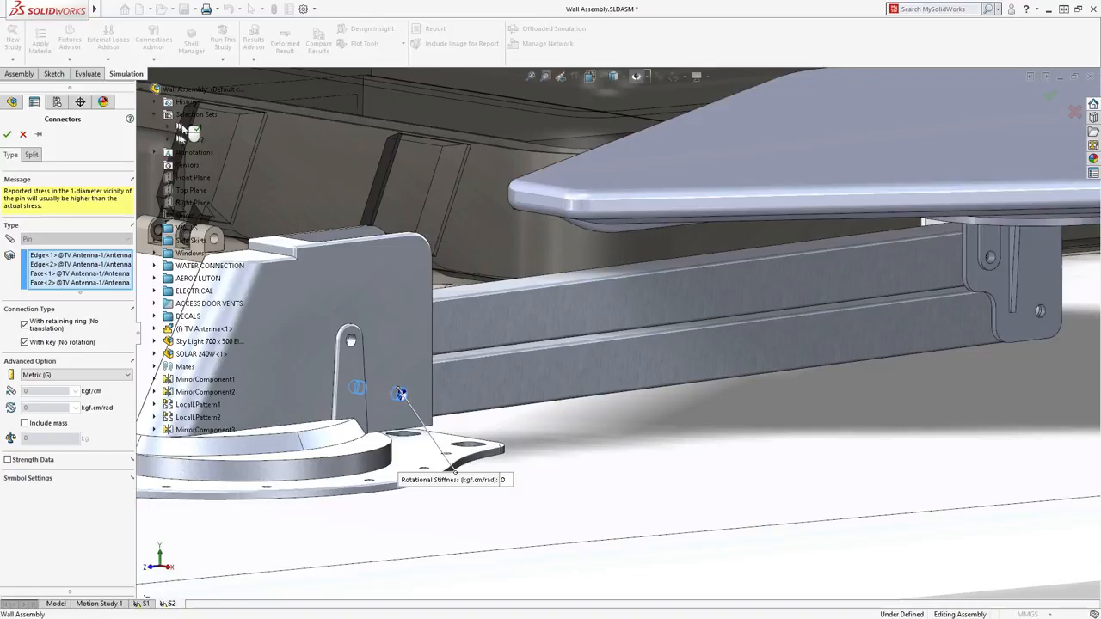
click(8, 134)
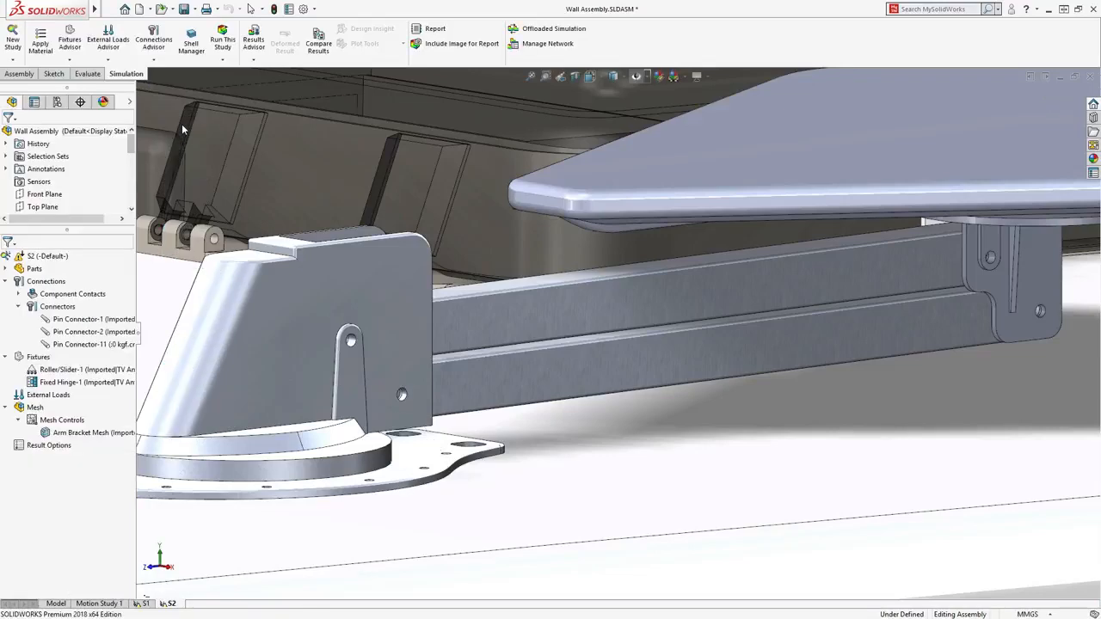
click(223, 41)
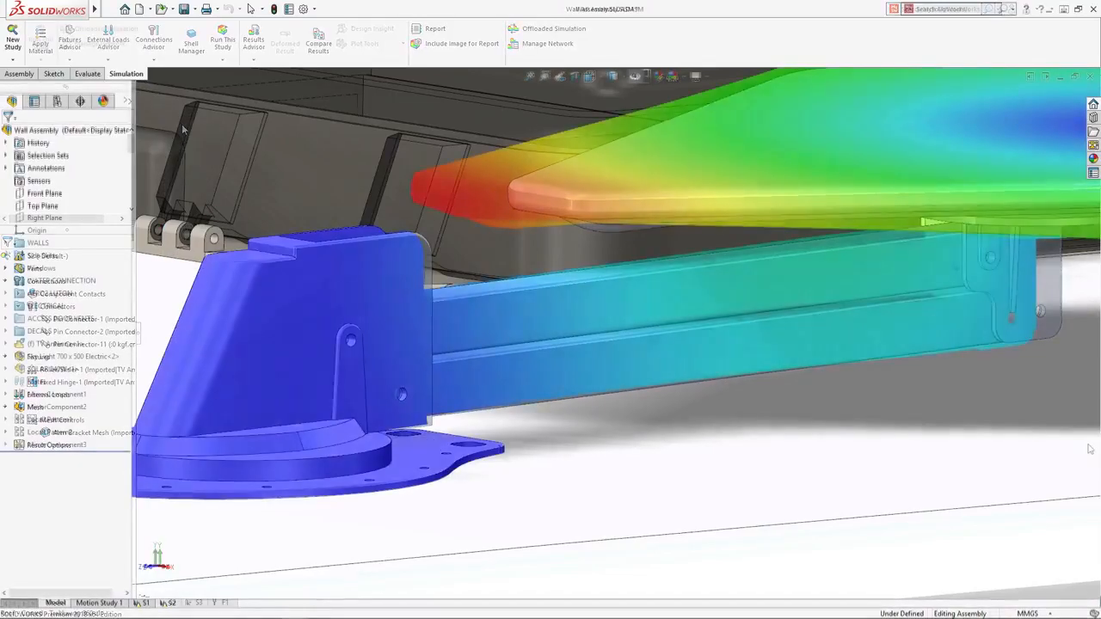